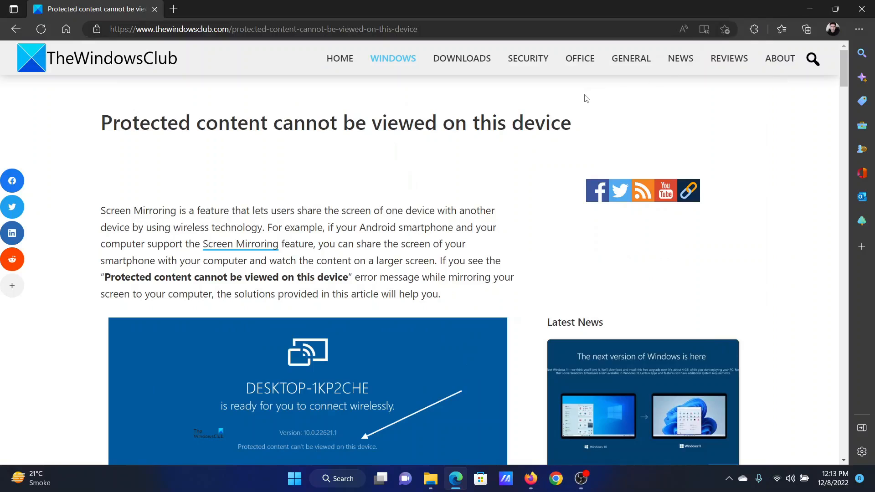
{"action": "mouse_move", "coordinate": [184, 118]}
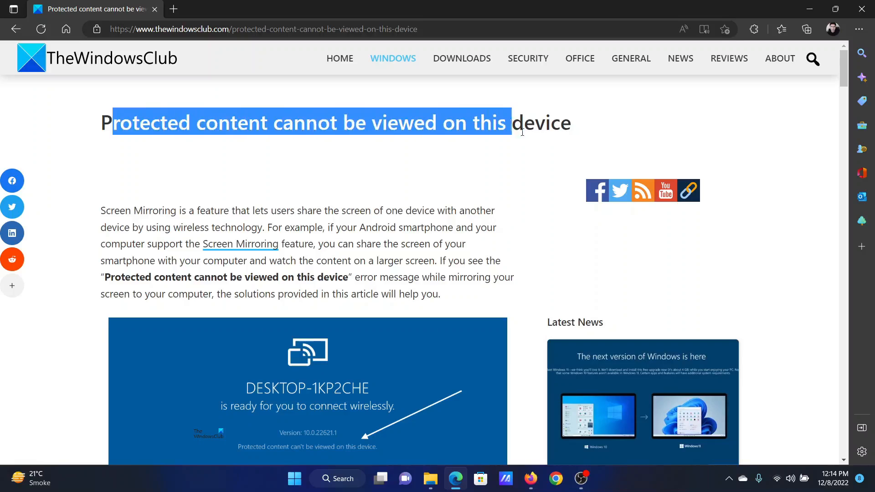
Scroll the 'Protected content cannot be viewed' article down to the network-connection fix
{"action": "left_click", "coordinate": [479, 191]}
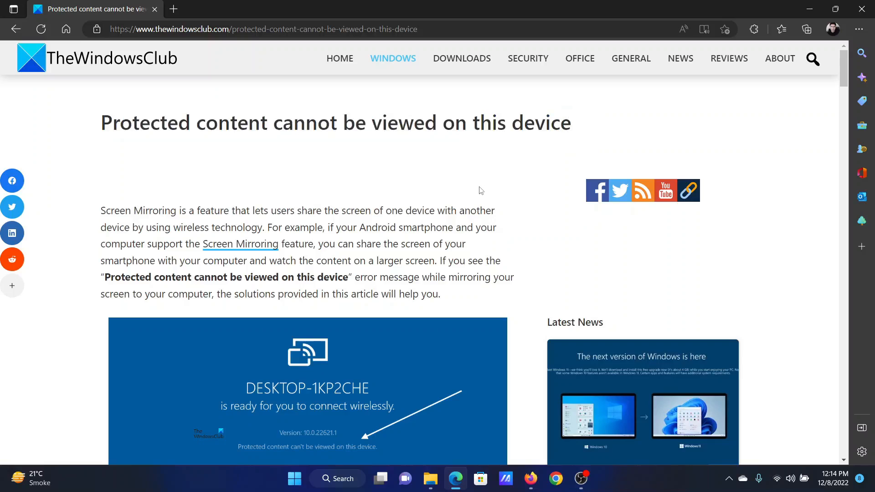
{"action": "scroll", "scroll_direction": "down", "scroll_amount": 3}
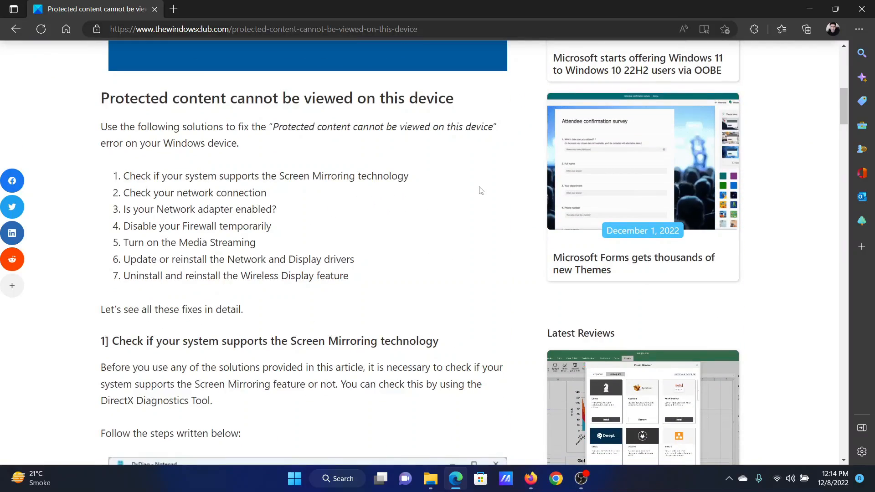
{"action": "scroll", "scroll_direction": "down", "scroll_amount": 3}
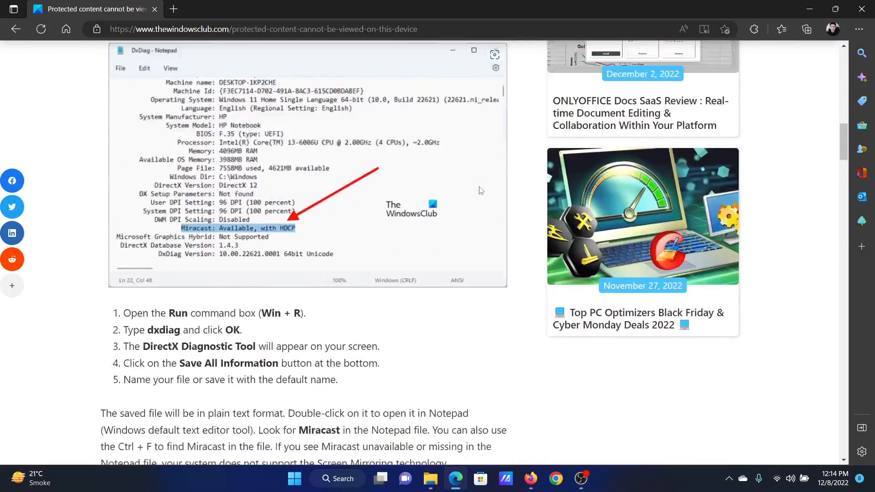
{"action": "scroll", "scroll_direction": "down", "scroll_amount": 3}
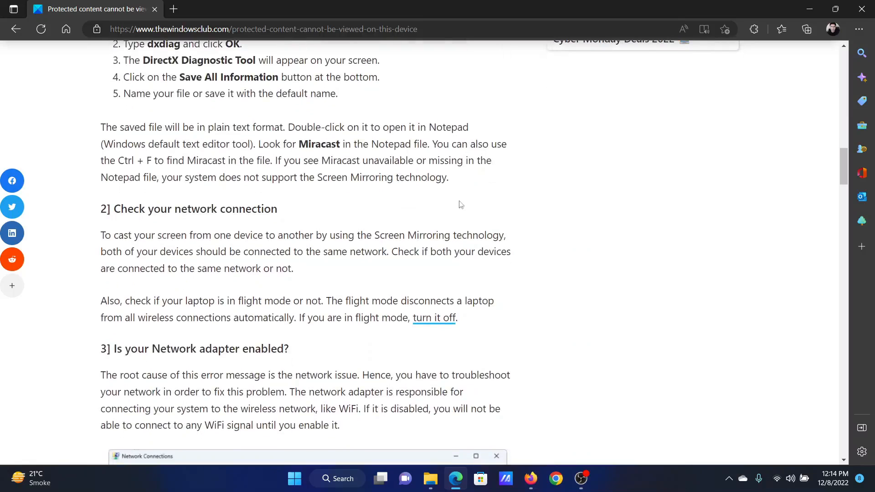
{"action": "mouse_move", "coordinate": [373, 229]}
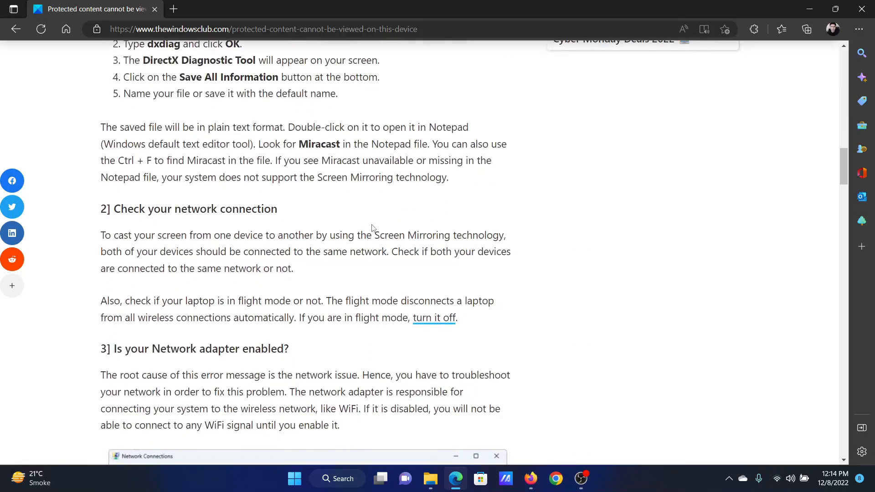
{"action": "mouse_move", "coordinate": [383, 226]}
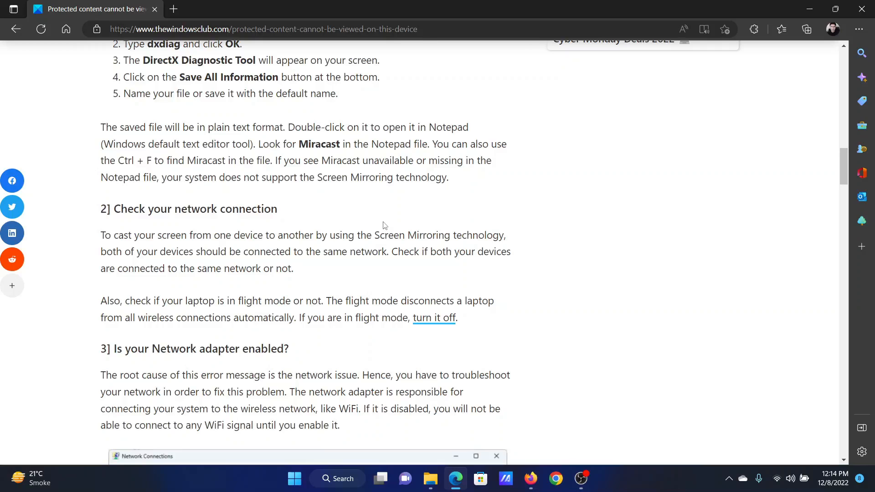
{"action": "mouse_move", "coordinate": [725, 438]}
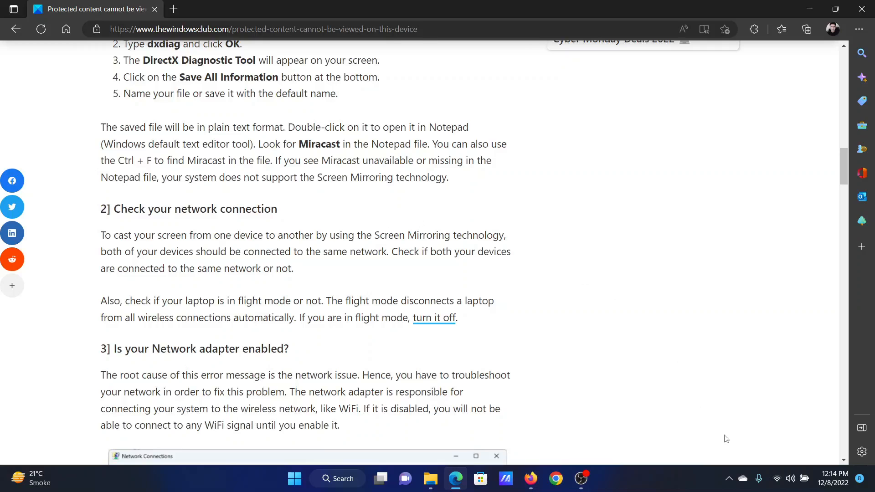
View the Wi-Fi network list in Quick Settings to confirm a secured connection
{"action": "left_click", "coordinate": [789, 479]}
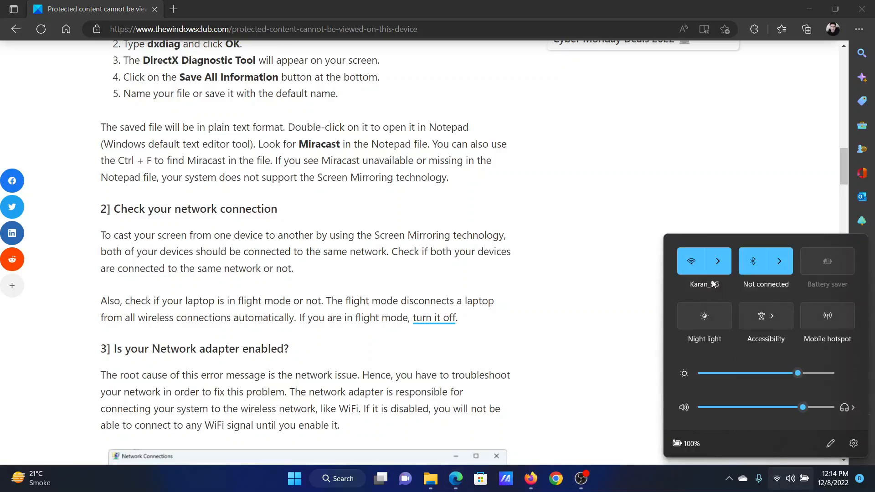
{"action": "left_click", "coordinate": [717, 260]}
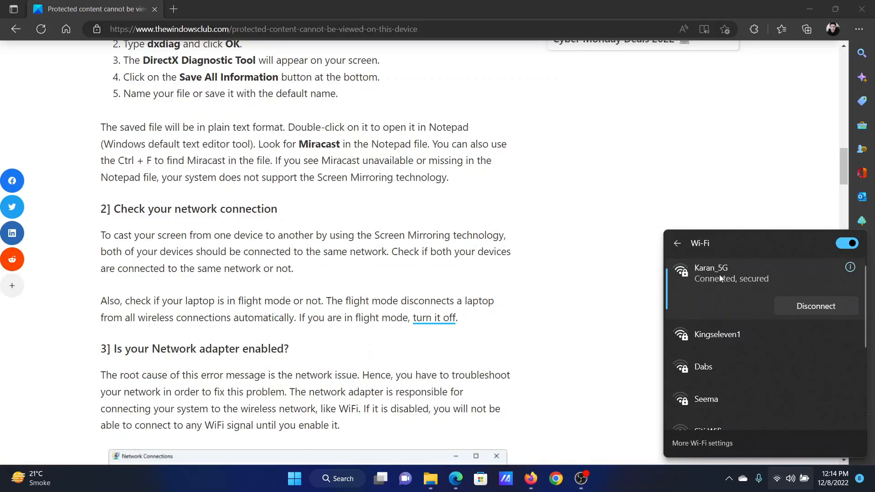
{"action": "mouse_move", "coordinate": [695, 278]}
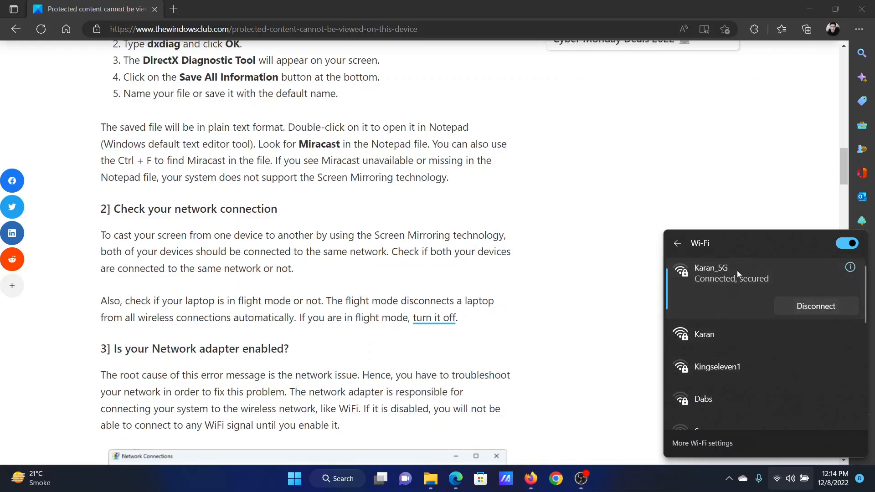
{"action": "mouse_move", "coordinate": [730, 277]}
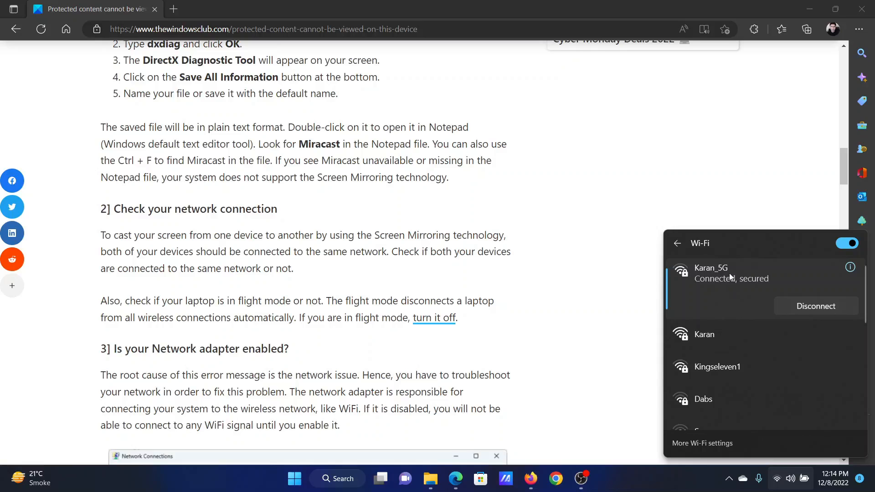
{"action": "mouse_move", "coordinate": [507, 257]}
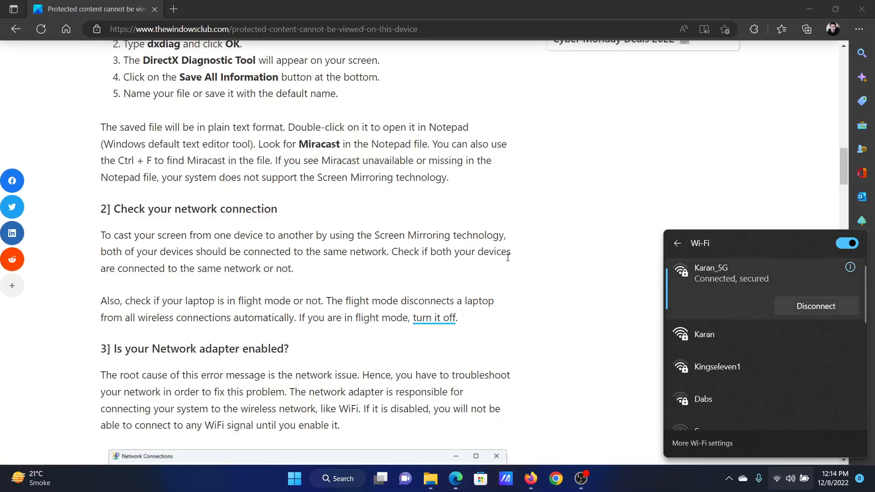
{"action": "scroll", "scroll_direction": "down", "scroll_amount": 3}
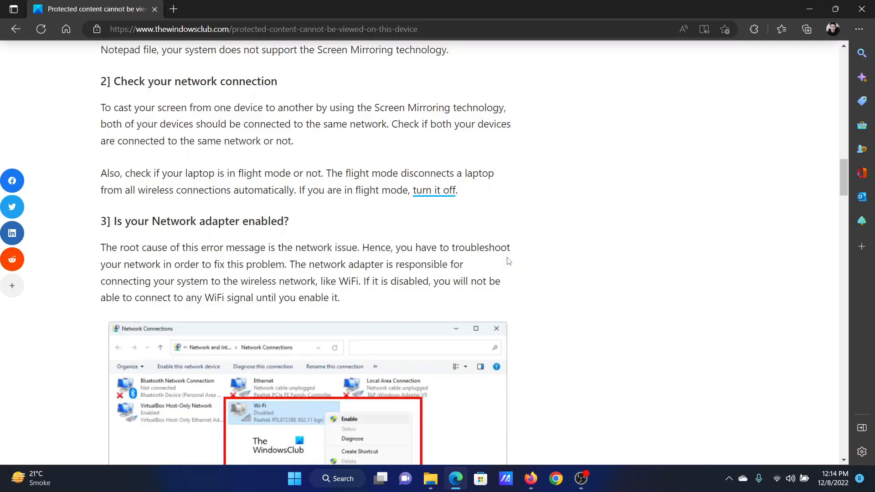
Launch Network Connections via Run and review the Wi-Fi adapter's context-menu options, then close it
{"action": "key", "text": "Win+r"}
{"action": "type", "text": "ncpa.cpl"}
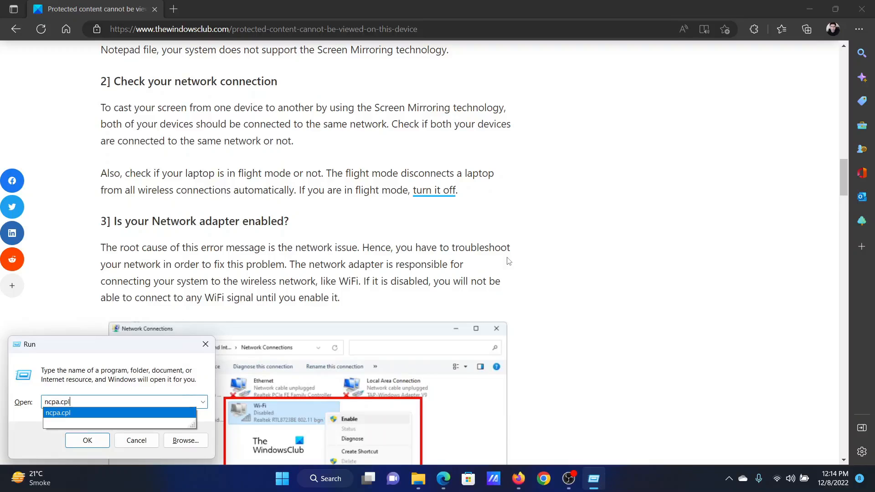
{"action": "left_click", "coordinate": [87, 440]}
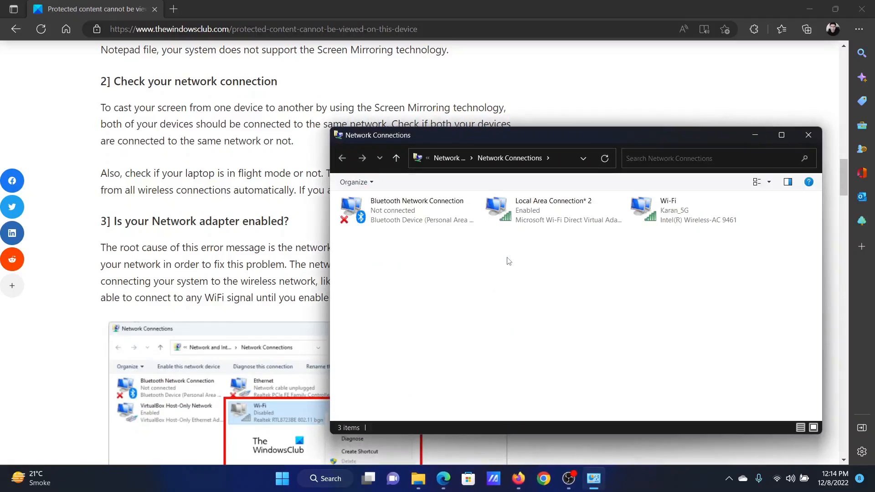
{"action": "right_click", "coordinate": [691, 210]}
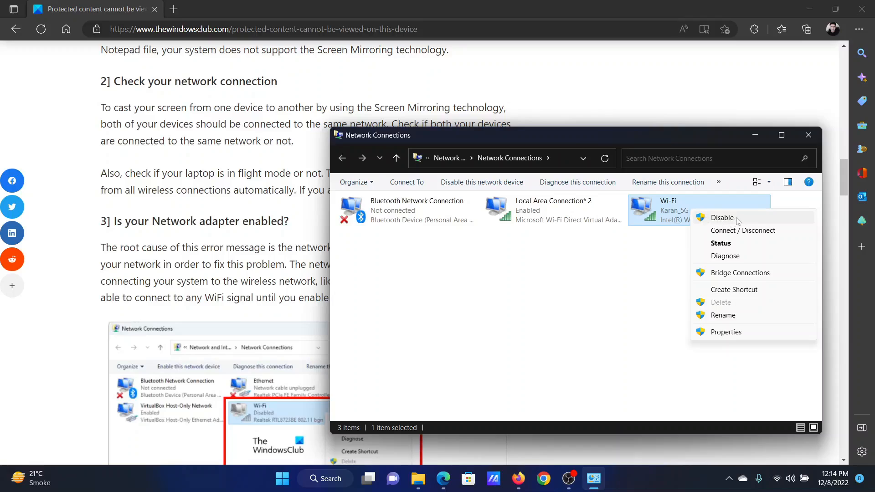
{"action": "mouse_move", "coordinate": [682, 207]}
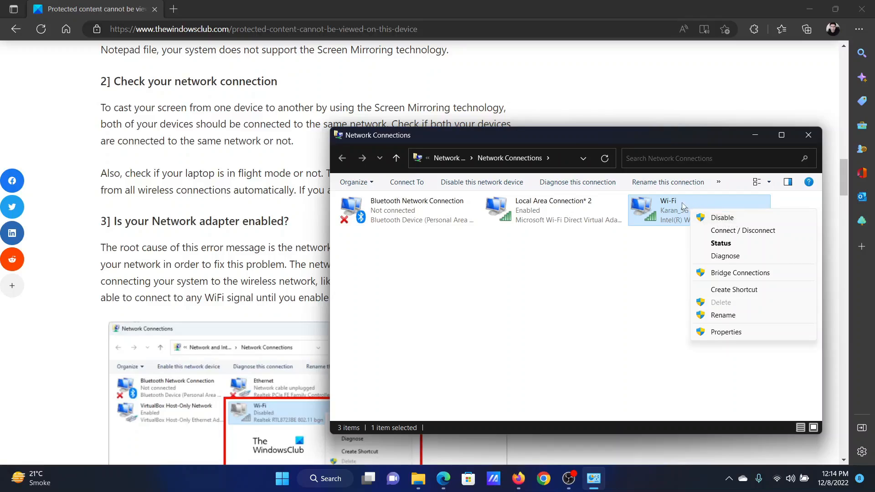
{"action": "mouse_move", "coordinate": [722, 218]}
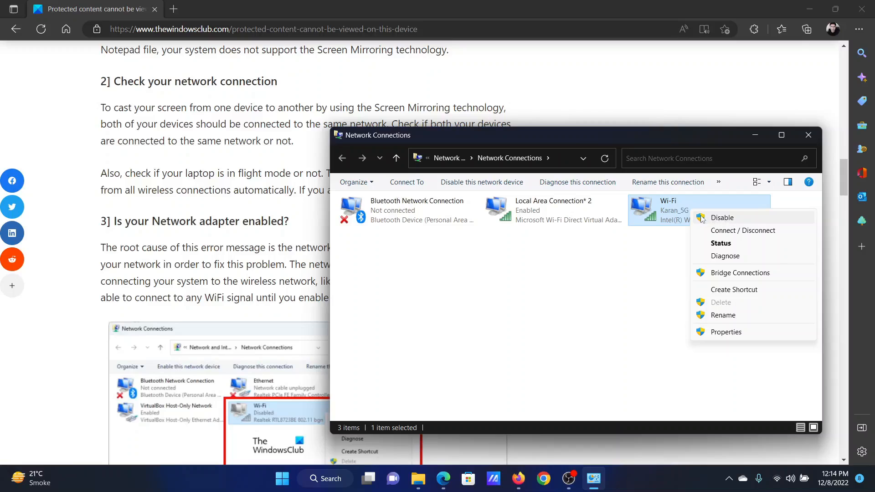
{"action": "mouse_move", "coordinate": [808, 138]}
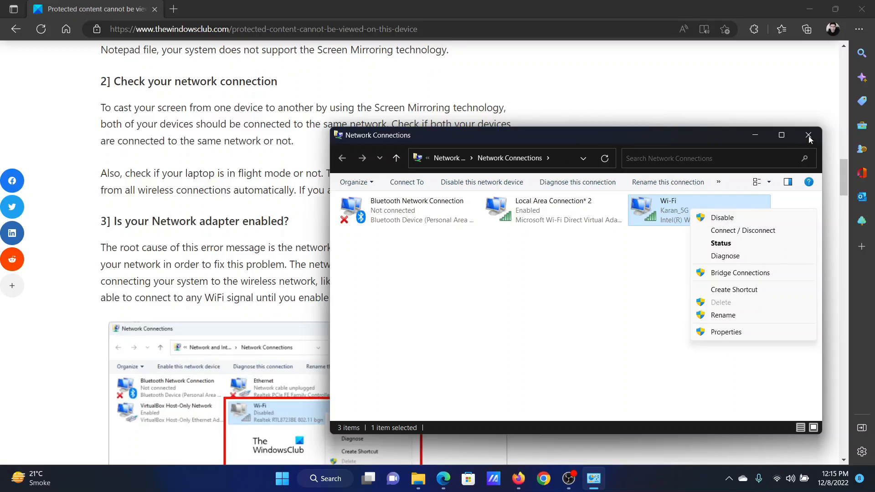
{"action": "left_click", "coordinate": [809, 135]}
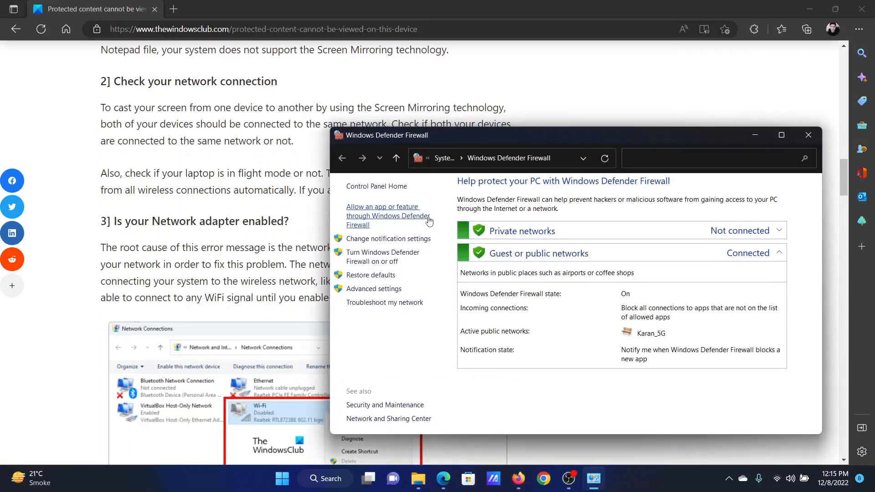
{"action": "mouse_move", "coordinate": [383, 257]}
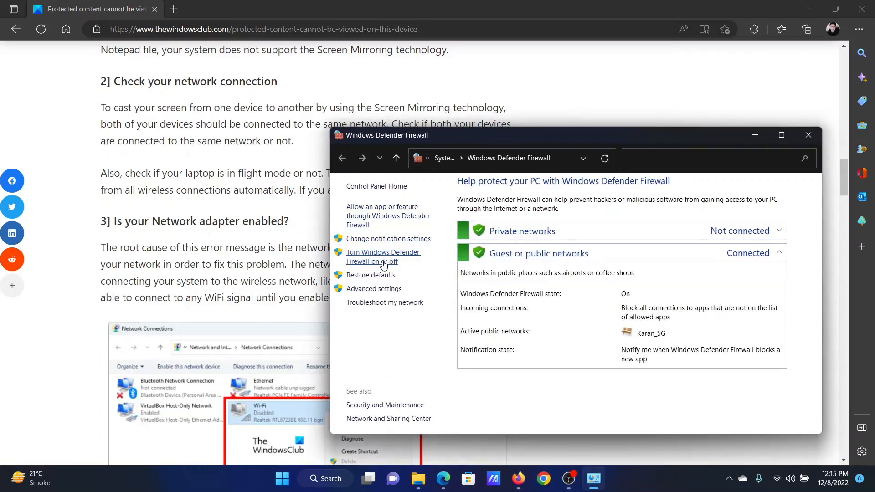
Switch Windows Defender Firewall off for private and public networks and confirm with OK
{"action": "left_click", "coordinate": [383, 257]}
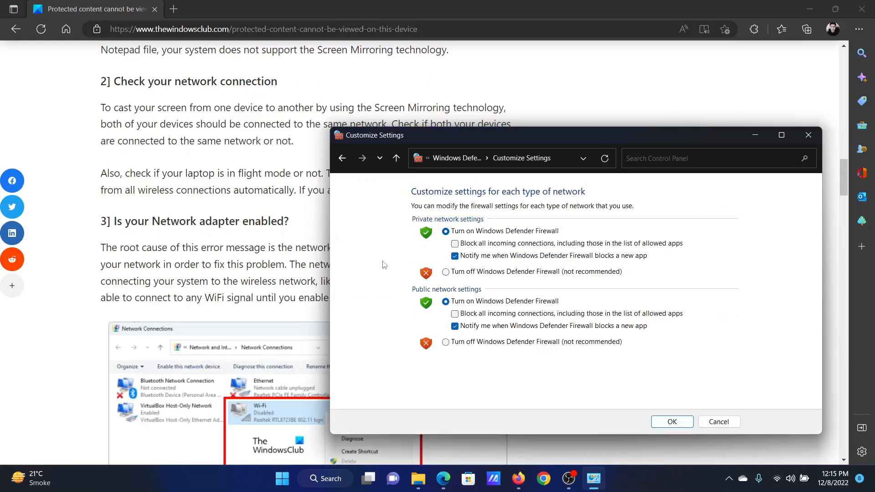
{"action": "mouse_move", "coordinate": [445, 273]}
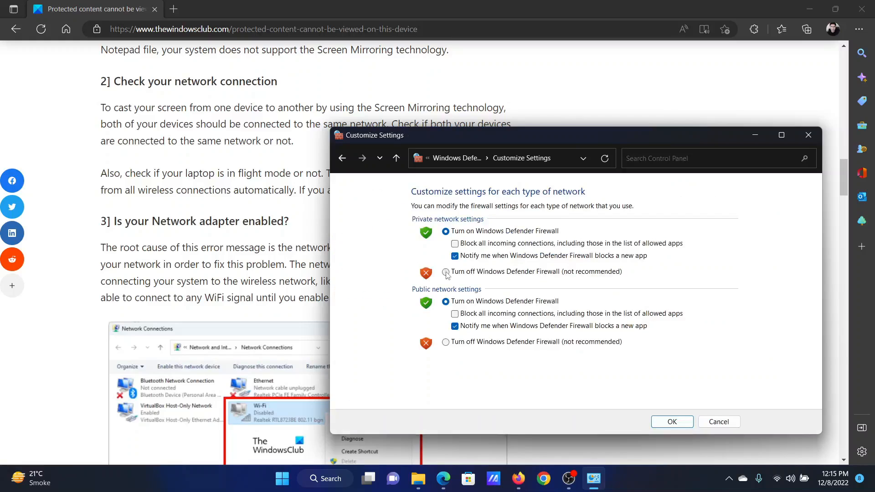
{"action": "left_click", "coordinate": [445, 271]}
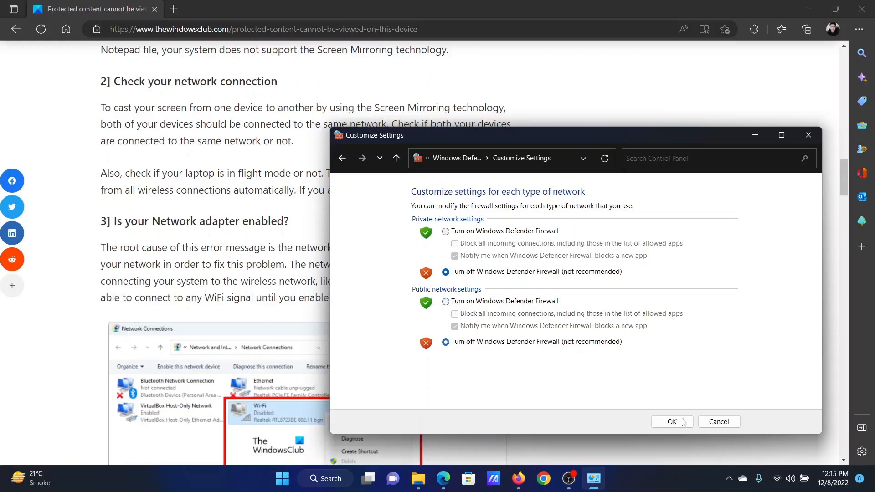
{"action": "left_click", "coordinate": [671, 420]}
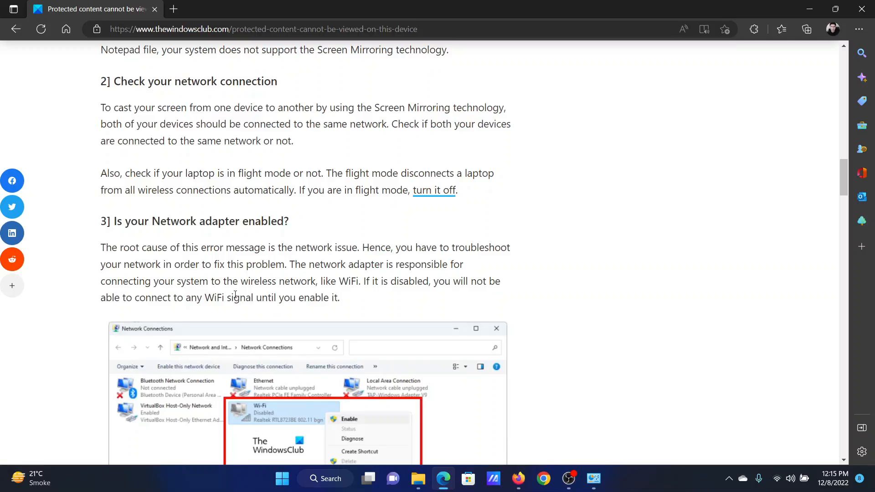
{"action": "mouse_move", "coordinate": [282, 477]}
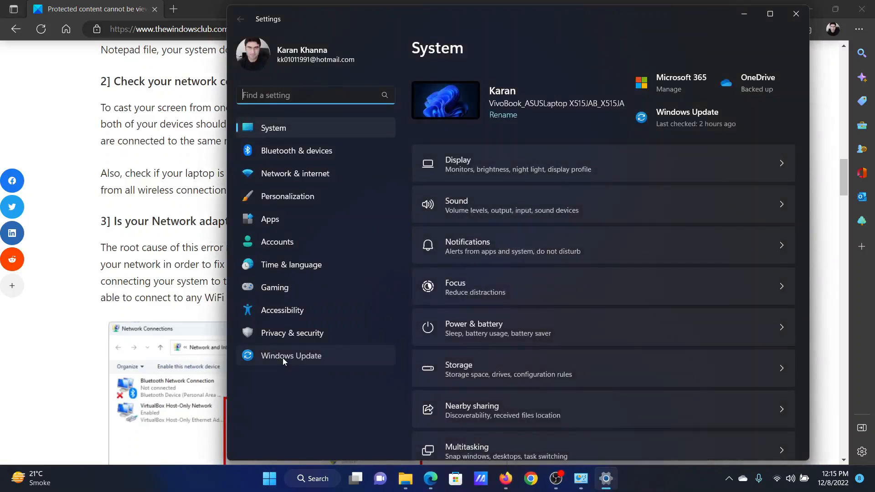
Show the Windows Update page, which reports the PC is up to date
{"action": "left_click", "coordinate": [291, 355]}
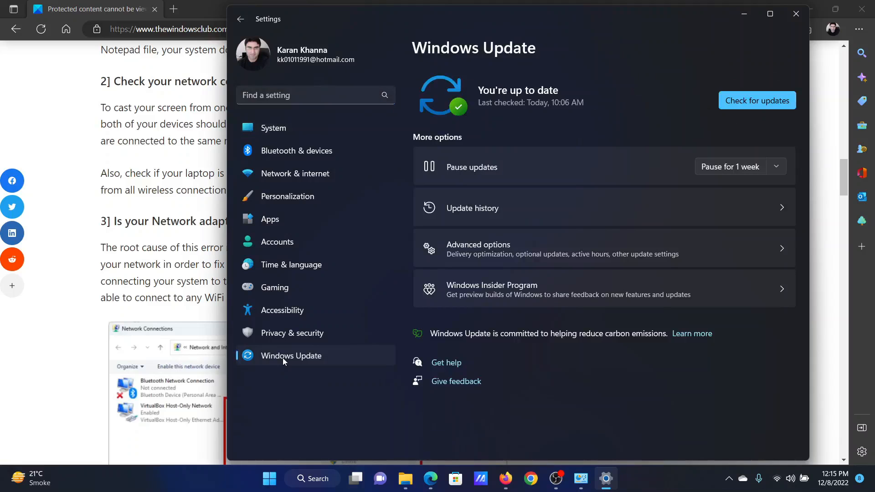
{"action": "mouse_move", "coordinate": [754, 87]}
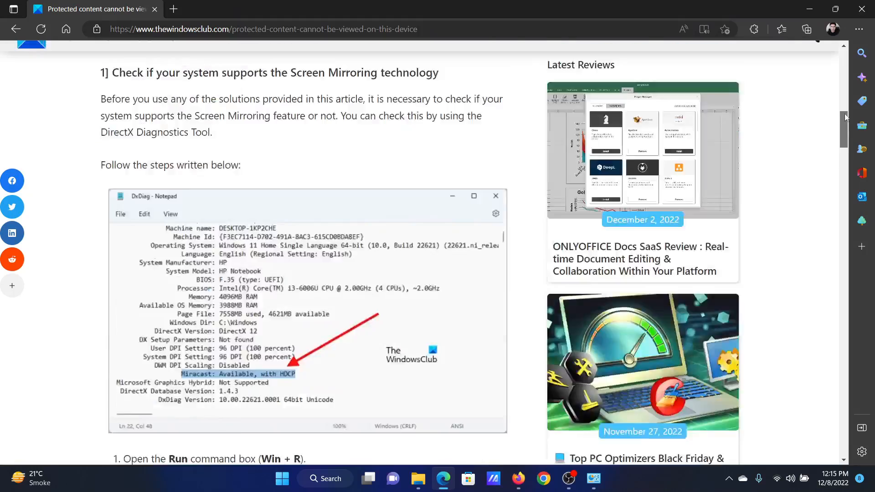
{"action": "scroll", "scroll_direction": "up", "scroll_amount": 3}
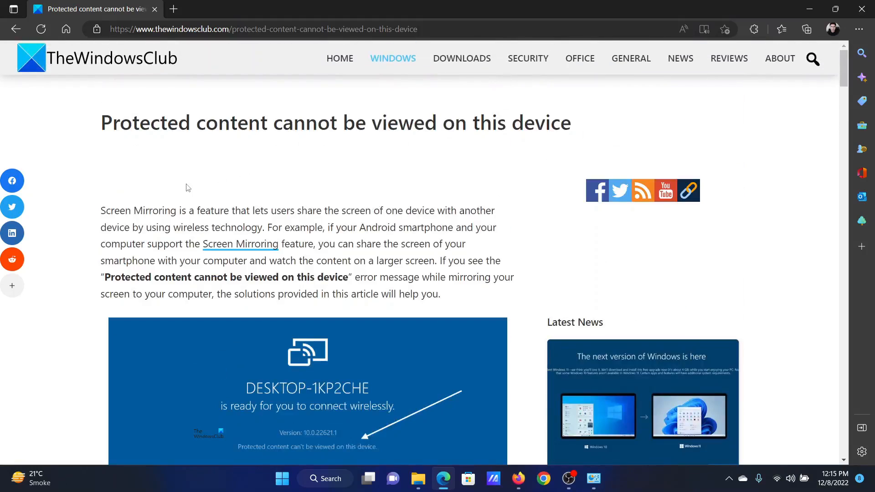
{"action": "left_click_drag", "start_coordinate": [112, 122], "coordinate": [220, 123]}
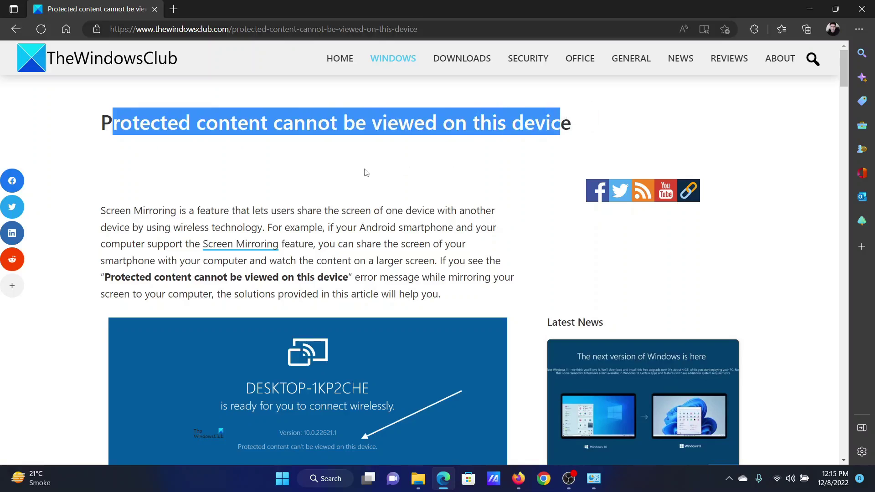
{"action": "left_click", "coordinate": [363, 171]}
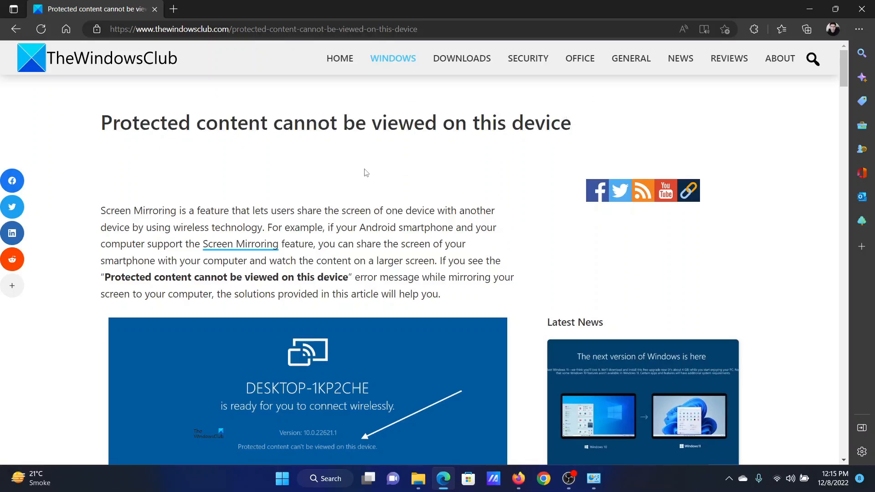